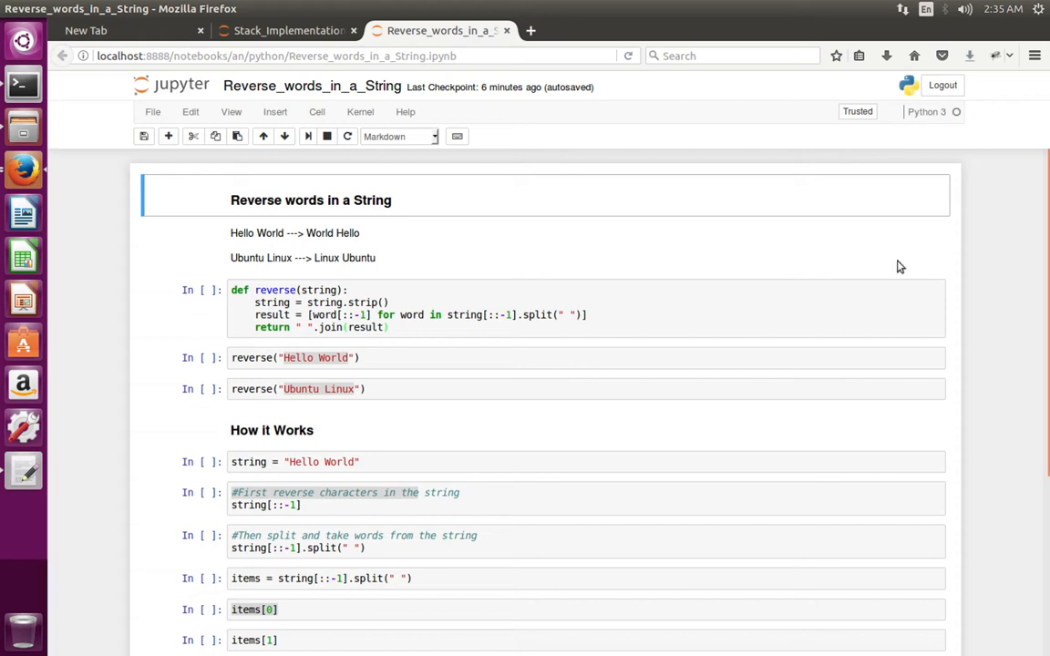
{"action": "mouse_move", "coordinate": [233, 244]}
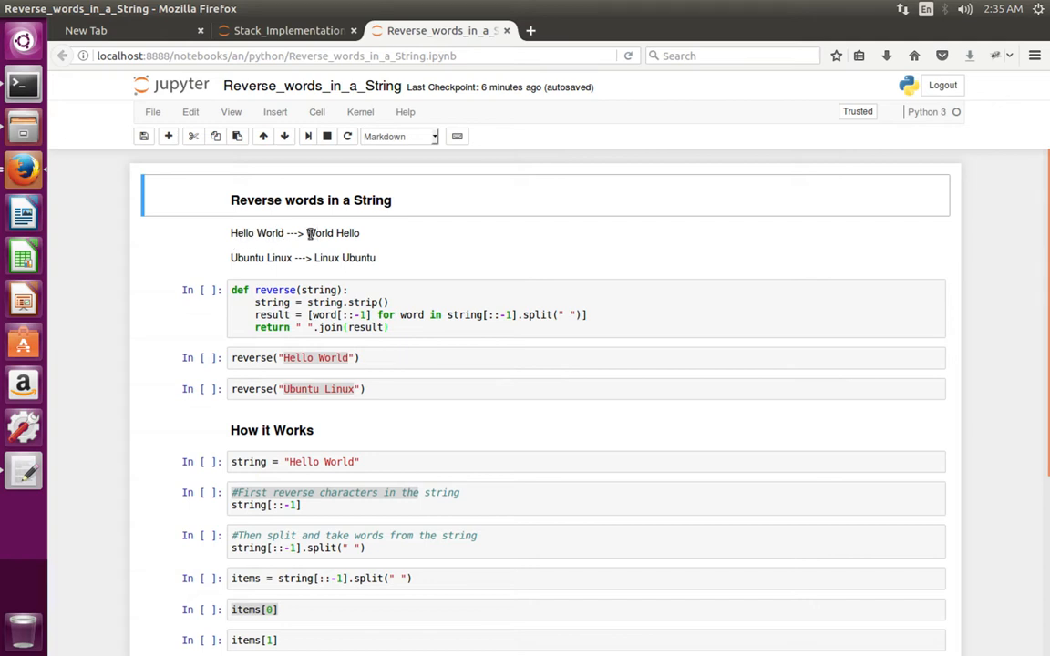
{"action": "mouse_move", "coordinate": [361, 239]}
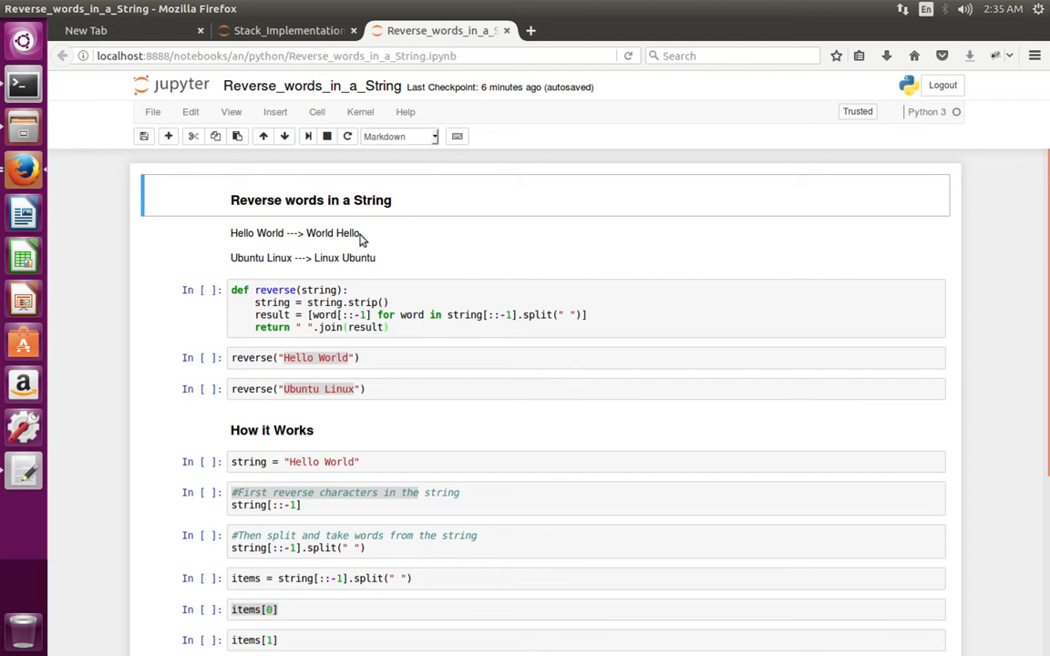
{"action": "mouse_move", "coordinate": [273, 261]}
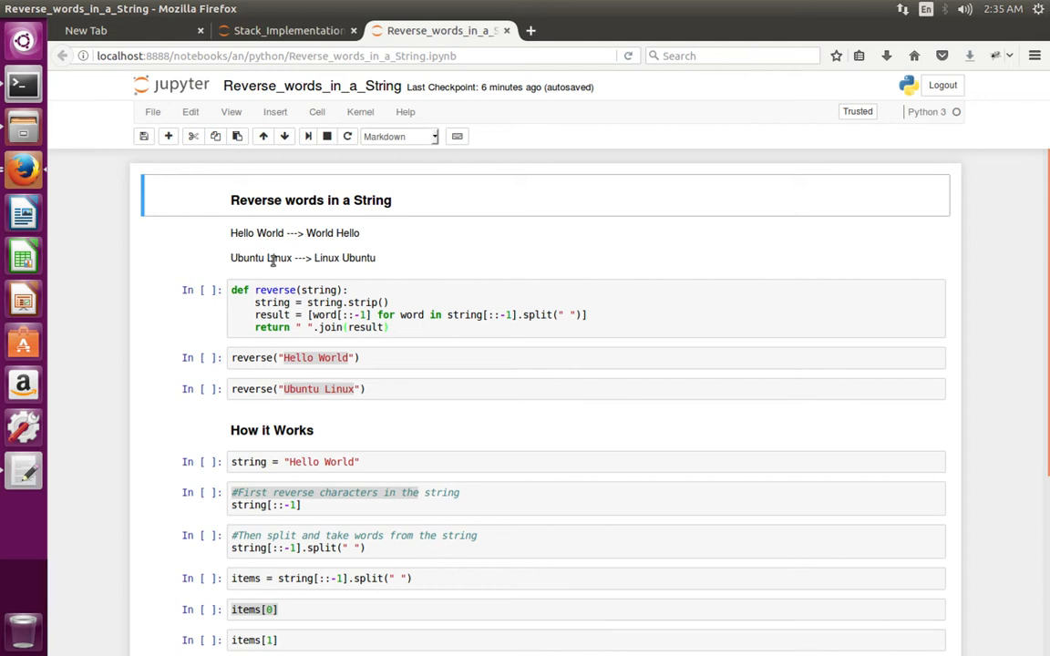
{"action": "mouse_move", "coordinate": [313, 257]}
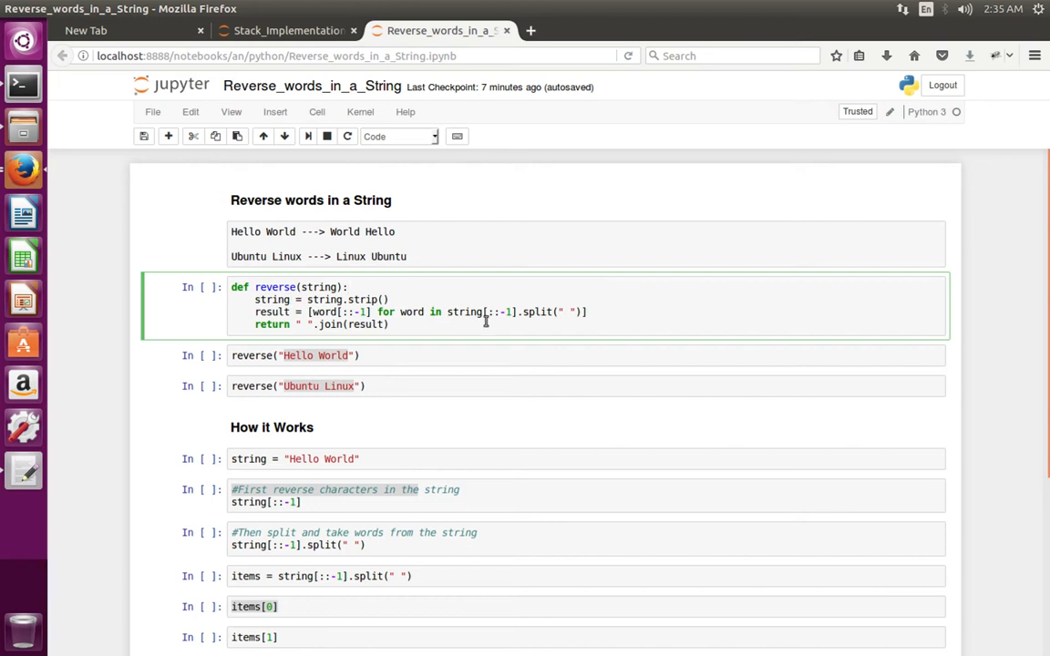
{"action": "mouse_move", "coordinate": [363, 416]}
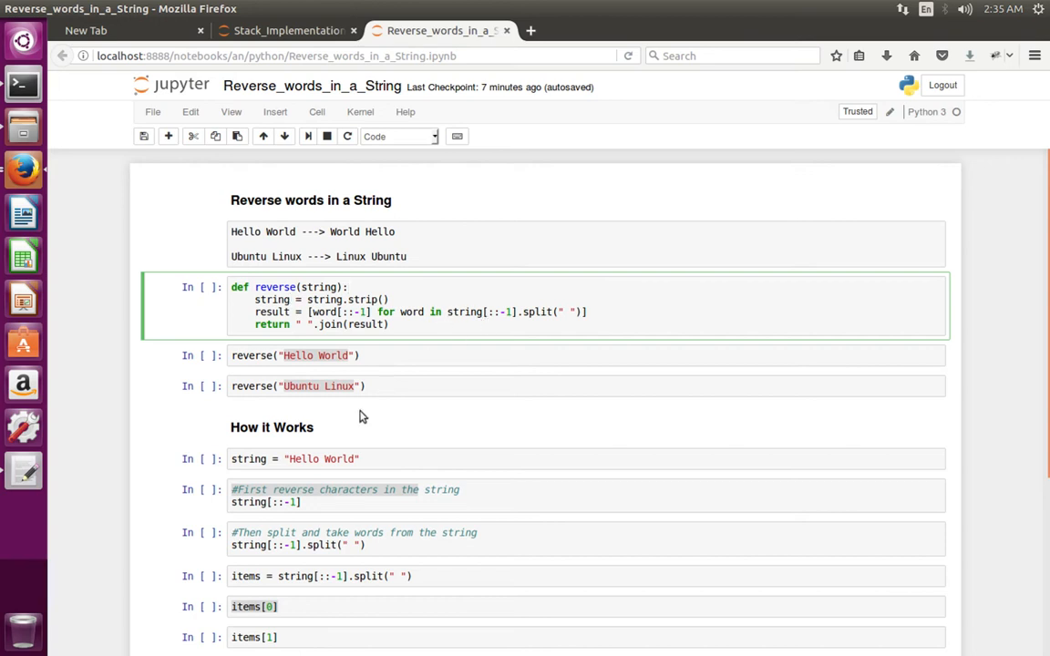
{"action": "mouse_move", "coordinate": [408, 335]}
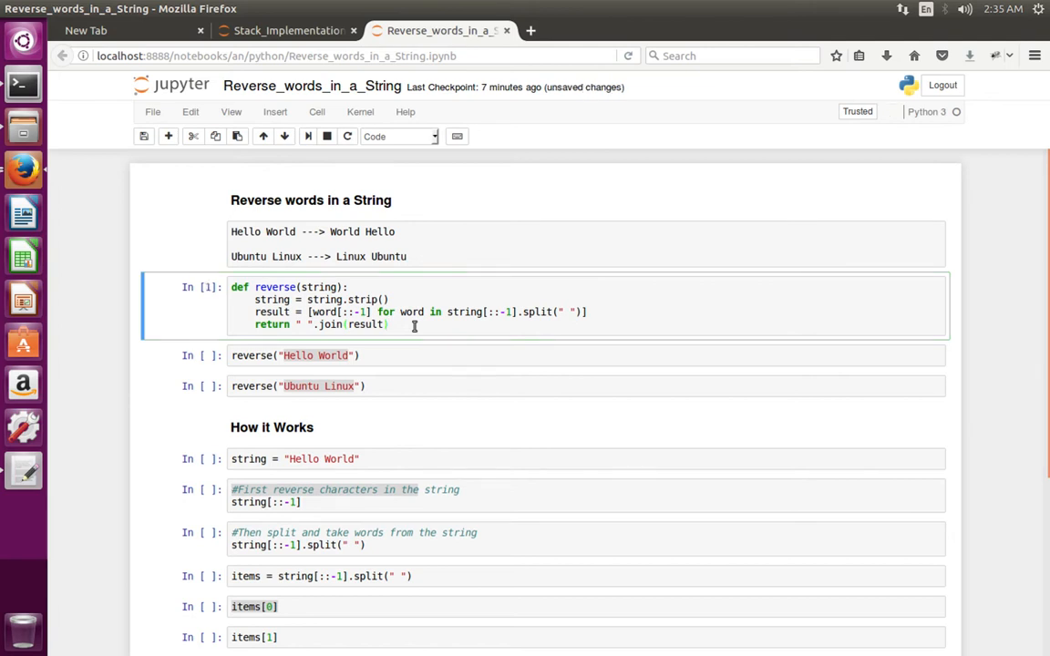
Step: Run the reverse("Hello World") and reverse("Ubuntu Linux") calls, returning 'World Hello' and 'Linux Ubuntu'
{"action": "left_click", "coordinate": [313, 355]}
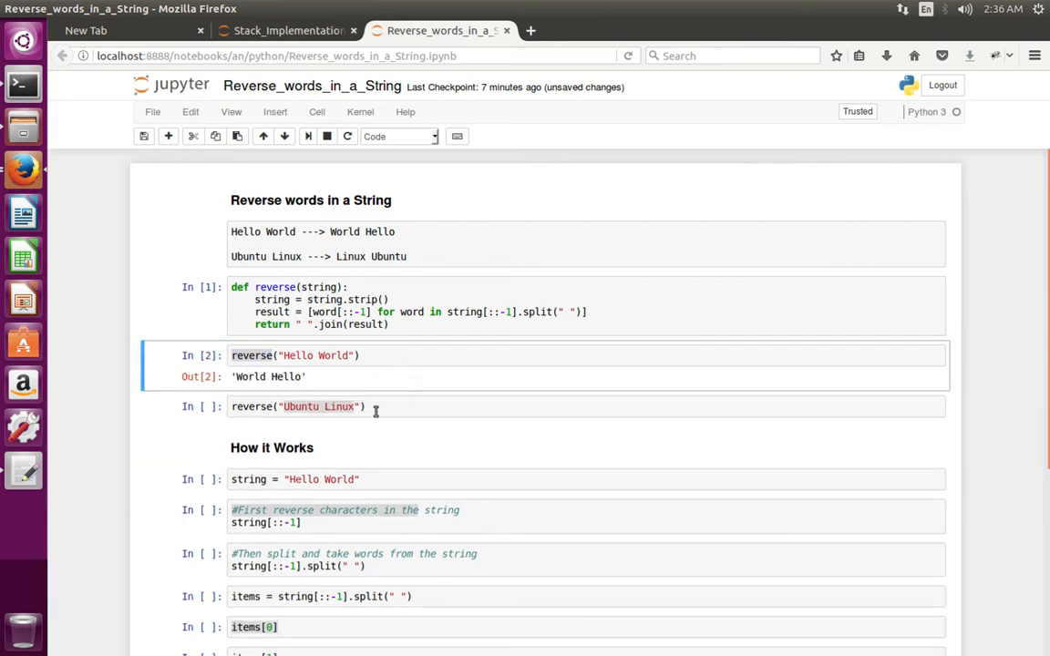
{"action": "left_click", "coordinate": [364, 407]}
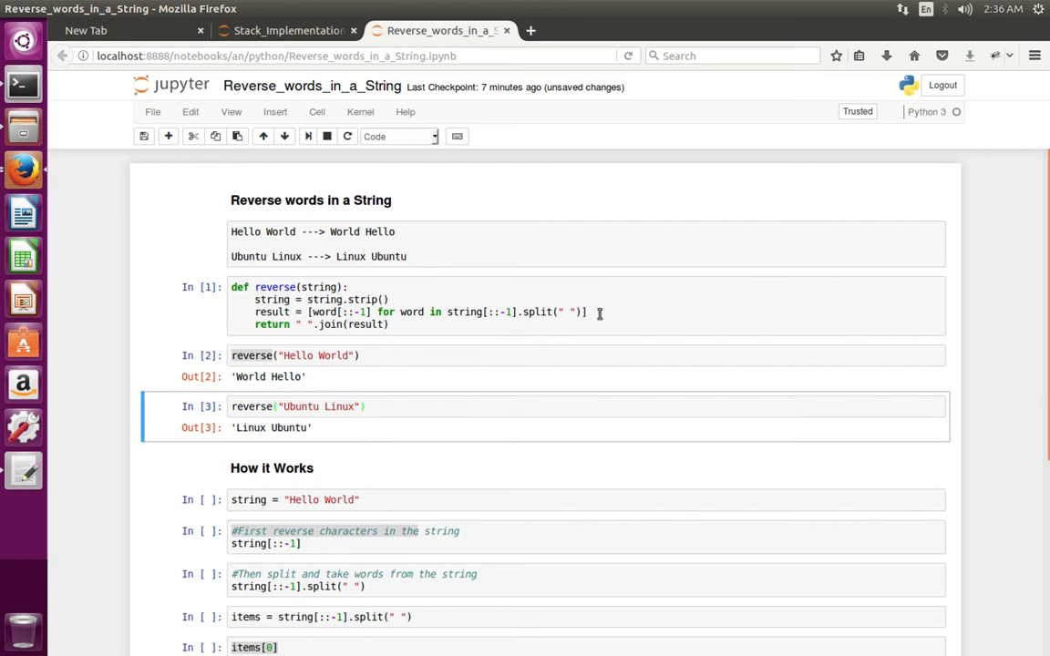
{"action": "left_click", "coordinate": [410, 311]}
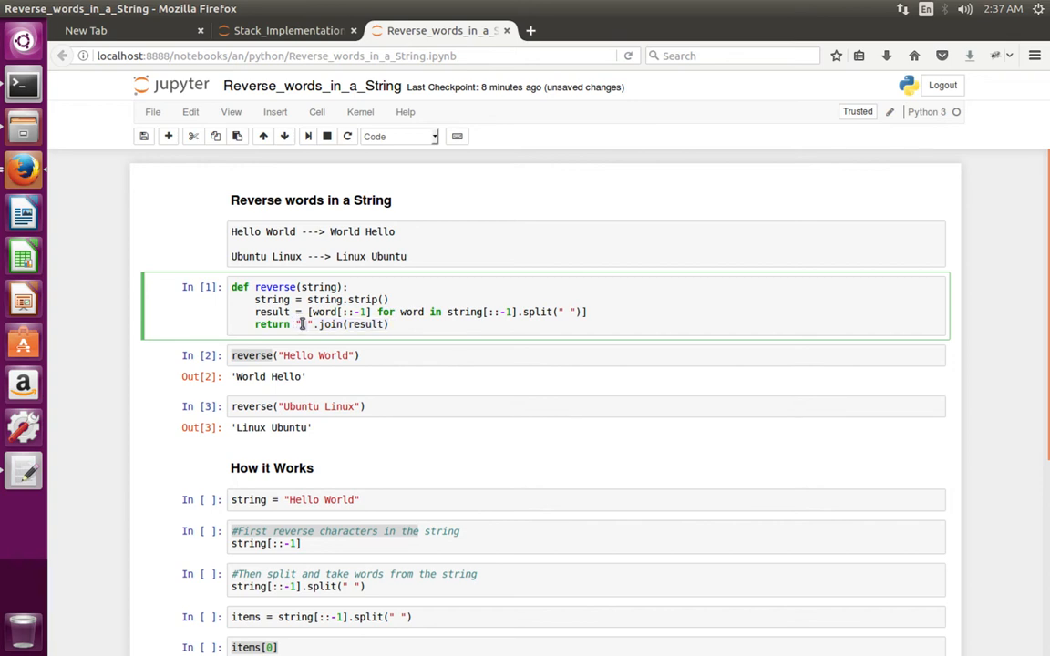
Step: Run the Hello World string cell through the reverse and split cells, yielding 'dlroW olleH' and ['dlroW', 'olleH']
{"action": "scroll", "scroll_direction": "down", "scroll_amount": 3}
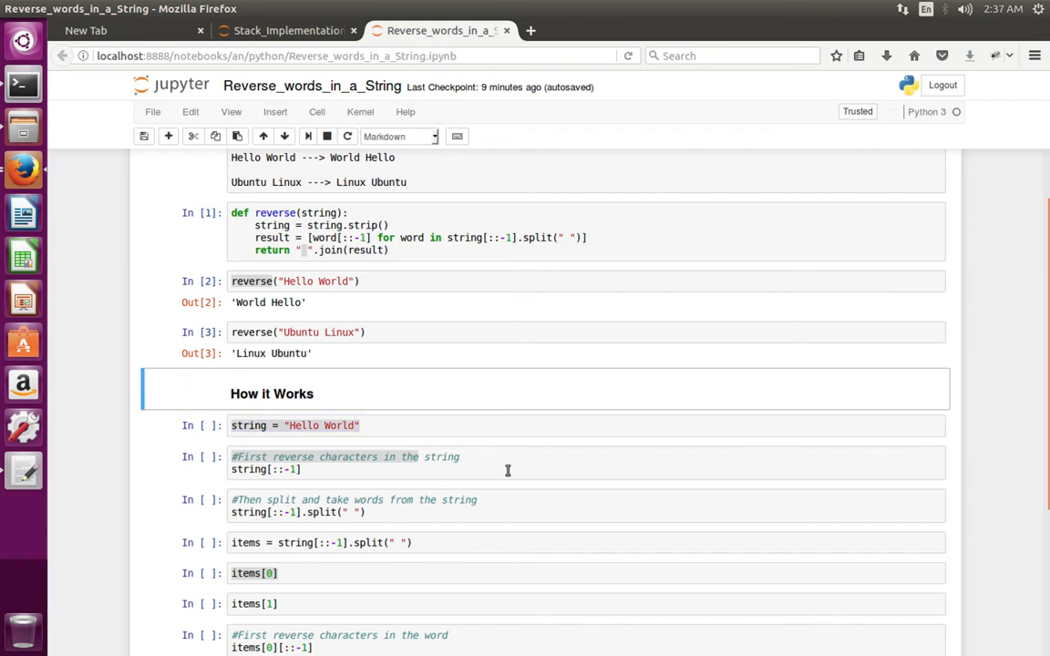
{"action": "scroll", "scroll_direction": "down", "scroll_amount": 3}
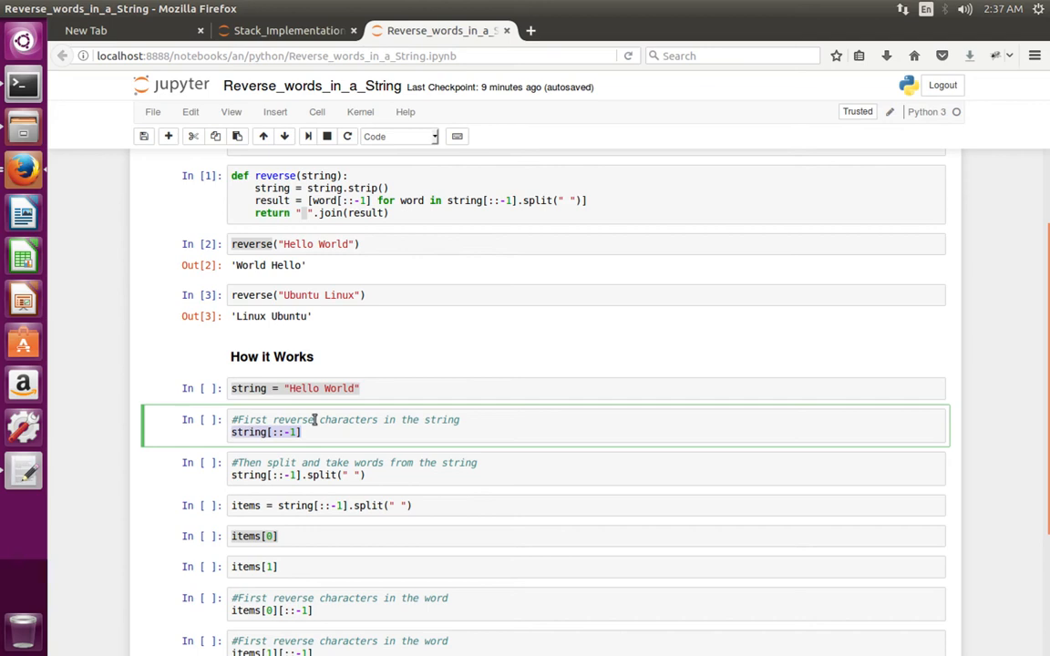
{"action": "left_click", "coordinate": [408, 388]}
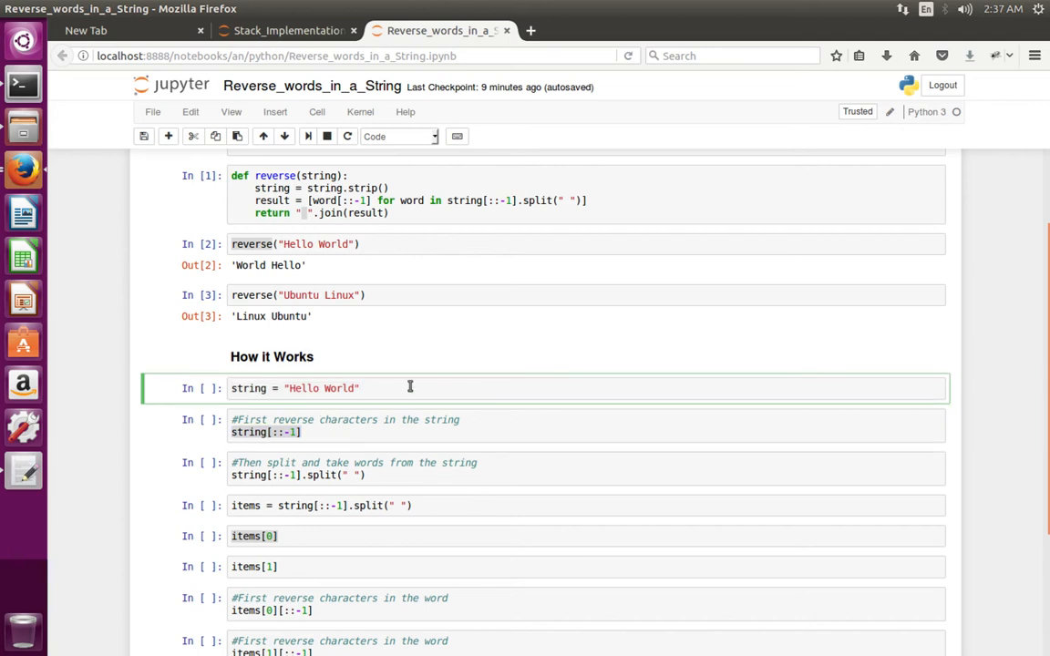
{"action": "key", "text": "shift+enter"}
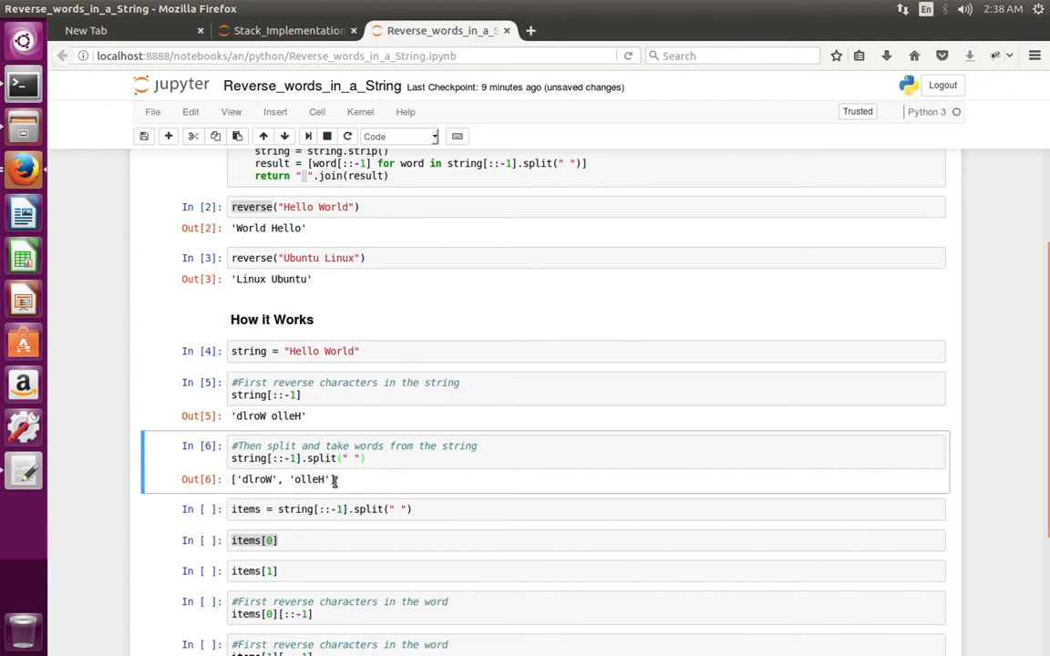
{"action": "double_click", "coordinate": [257, 479]}
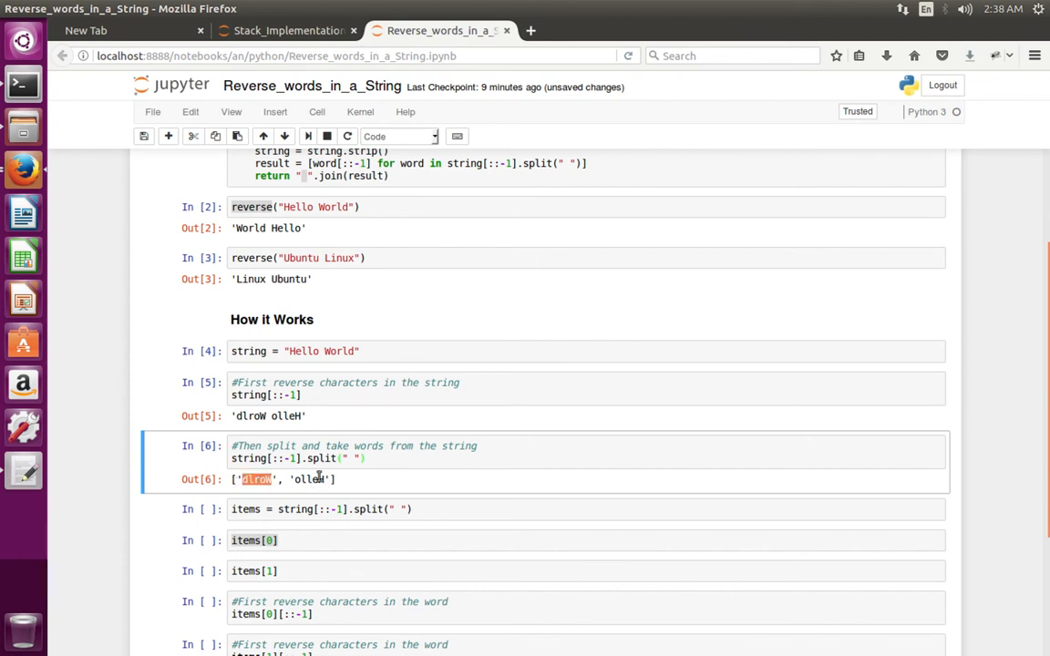
{"action": "scroll", "scroll_direction": "down", "scroll_amount": 3}
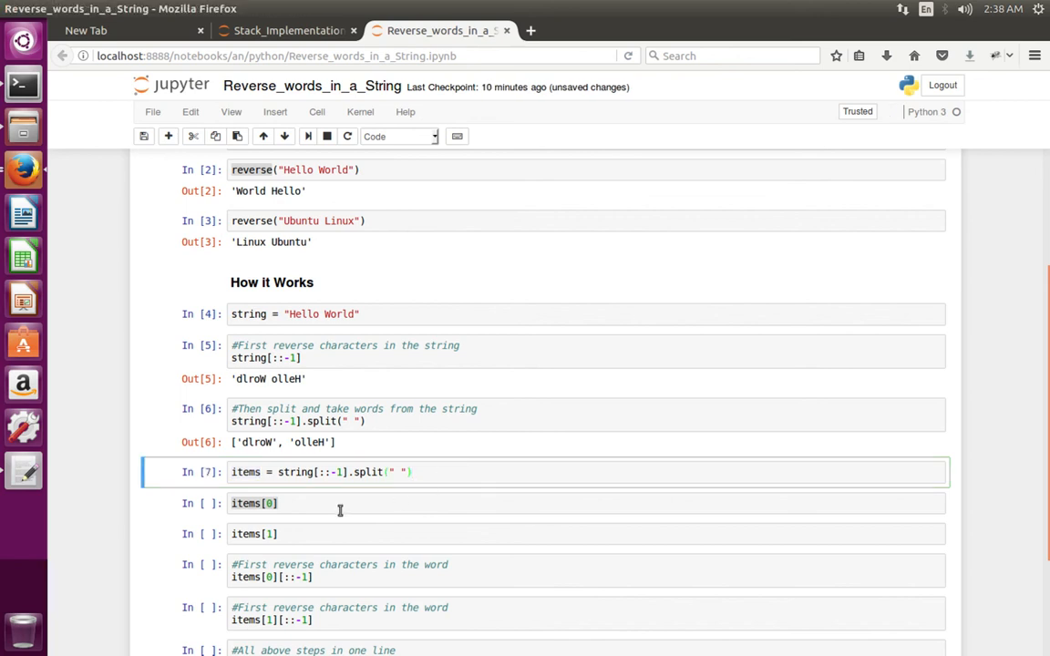
Step: Run the items[0][::-1] and items[1][::-1] cells, turning 'dlroW' and 'olleH' into 'World' and 'Hello'
{"action": "left_click", "coordinate": [365, 503]}
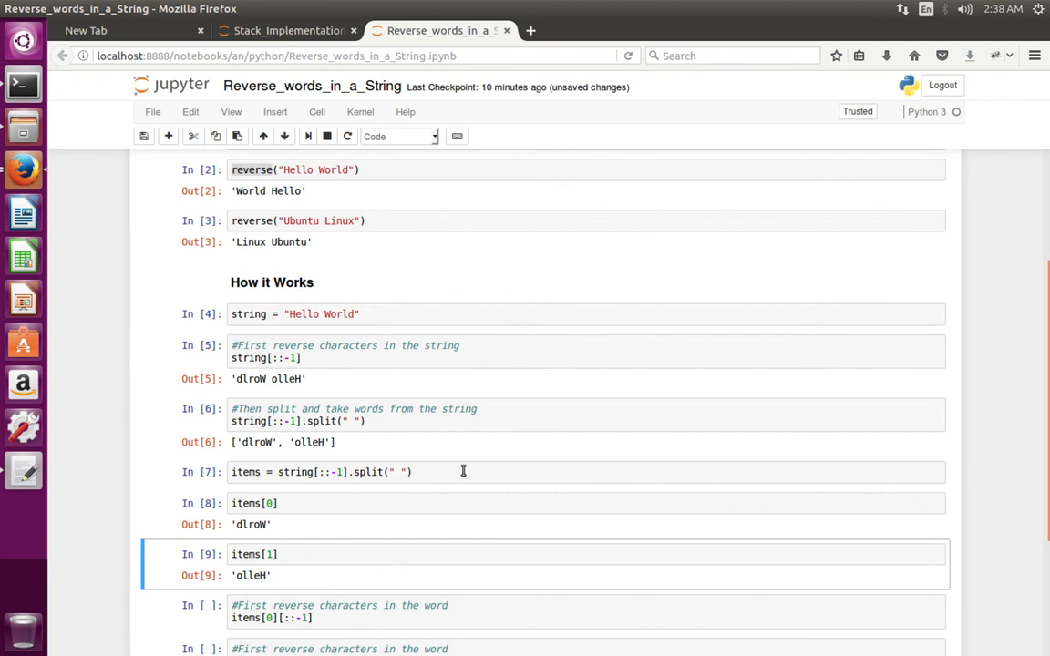
{"action": "scroll", "scroll_direction": "down", "scroll_amount": 3}
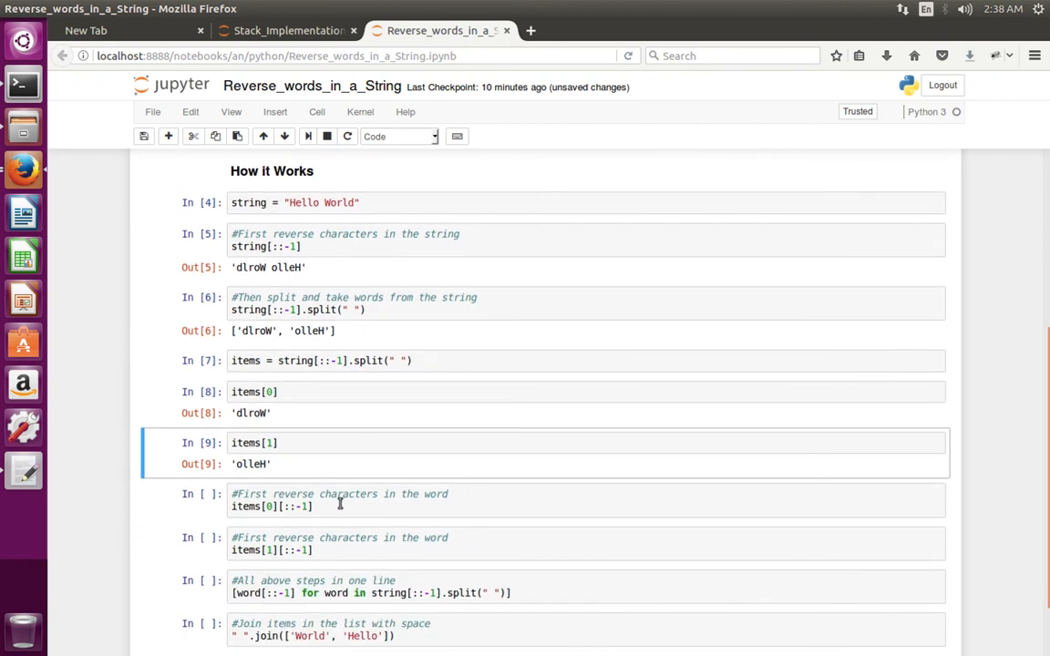
{"action": "left_click", "coordinate": [337, 507]}
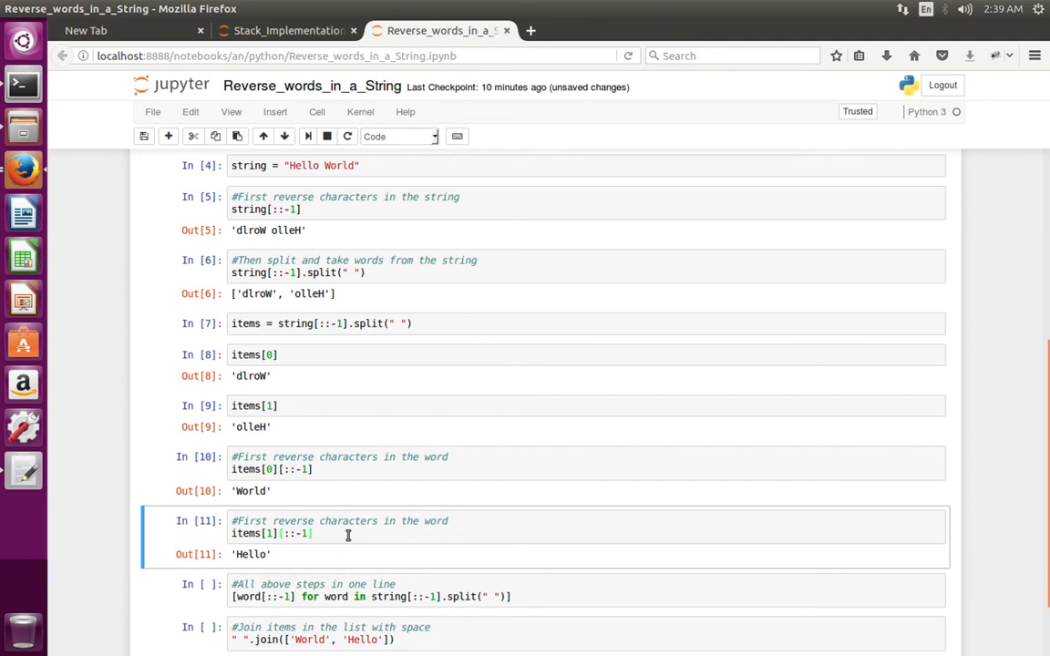
{"action": "double_click", "coordinate": [251, 554]}
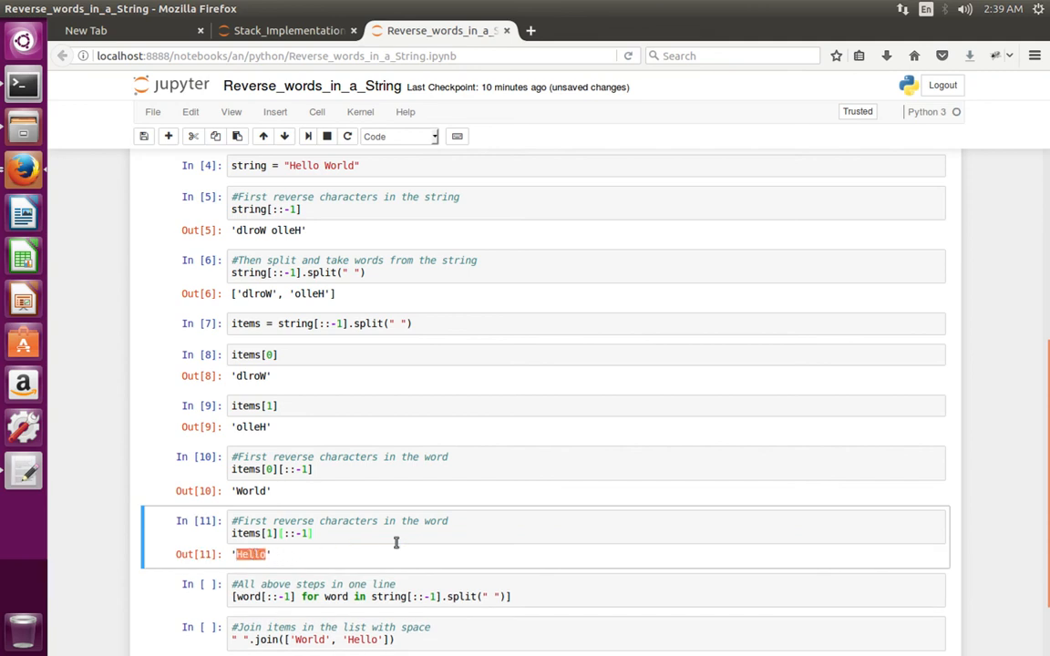
{"action": "scroll", "scroll_direction": "down", "scroll_amount": 3}
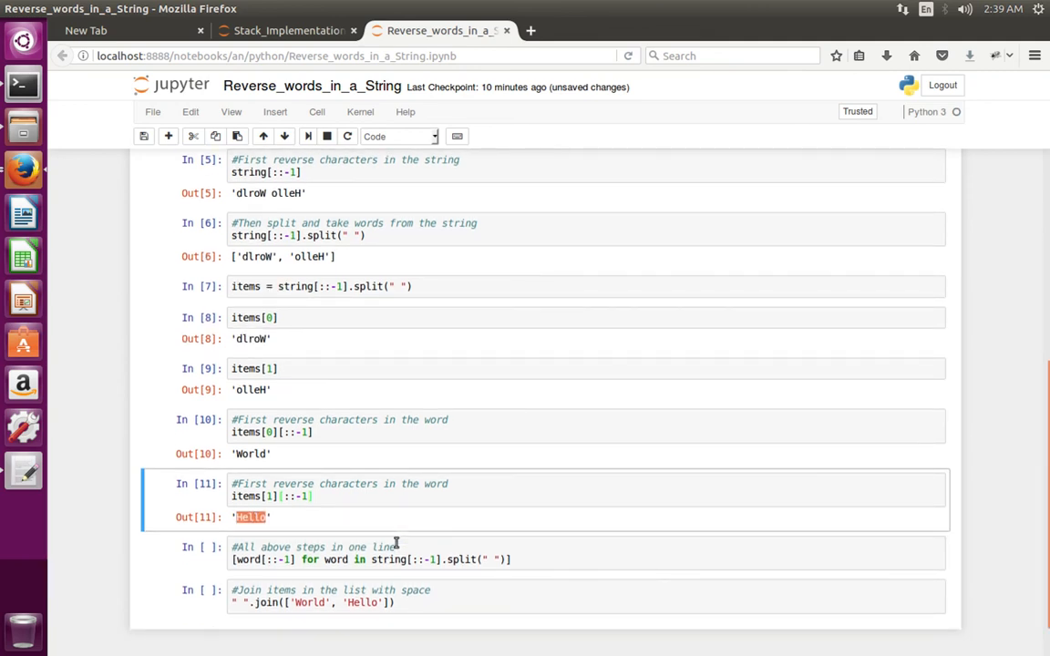
{"action": "mouse_move", "coordinate": [361, 439]}
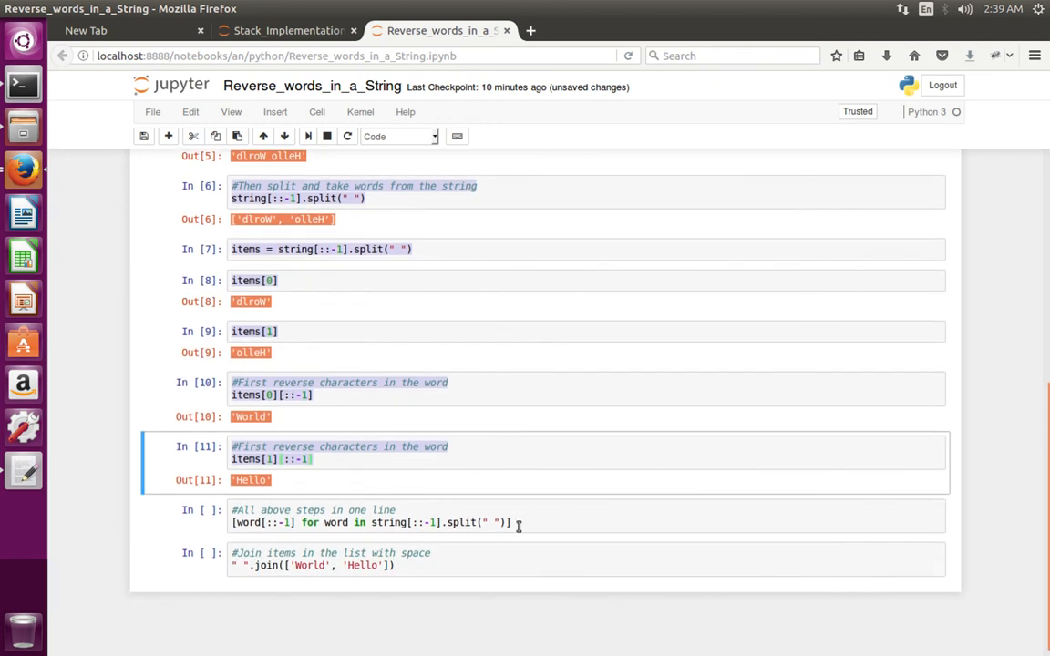
Step: Run the one-line list comprehension cell and highlight its ['World', 'Hello'] result
{"action": "left_click", "coordinate": [364, 521]}
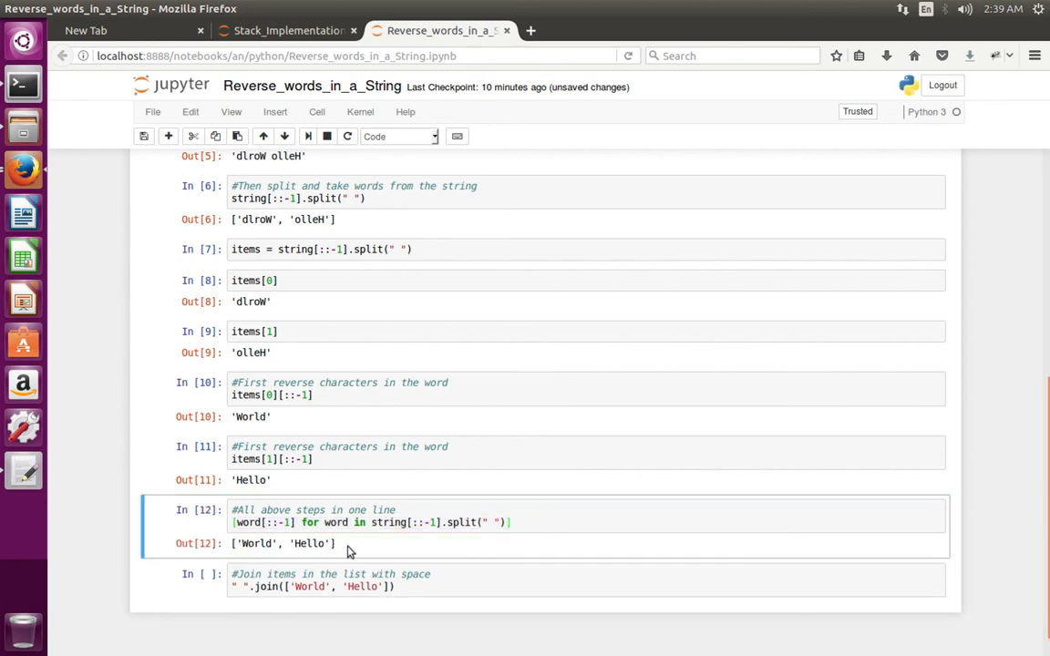
{"action": "double_click", "coordinate": [256, 543]}
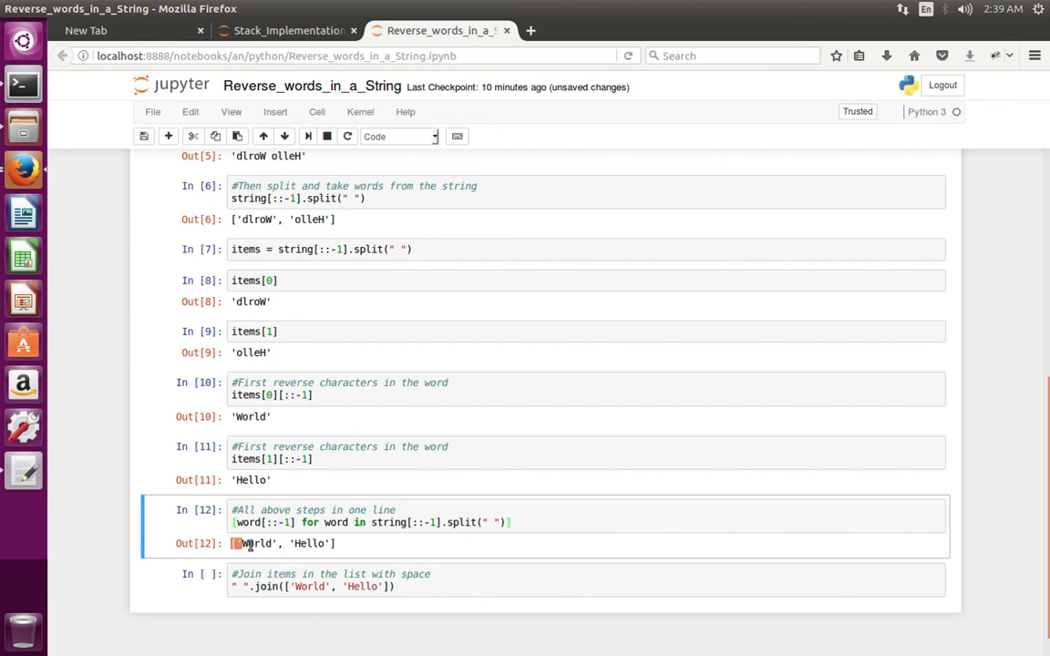
{"action": "left_click_drag", "start_coordinate": [234, 543], "coordinate": [337, 543]}
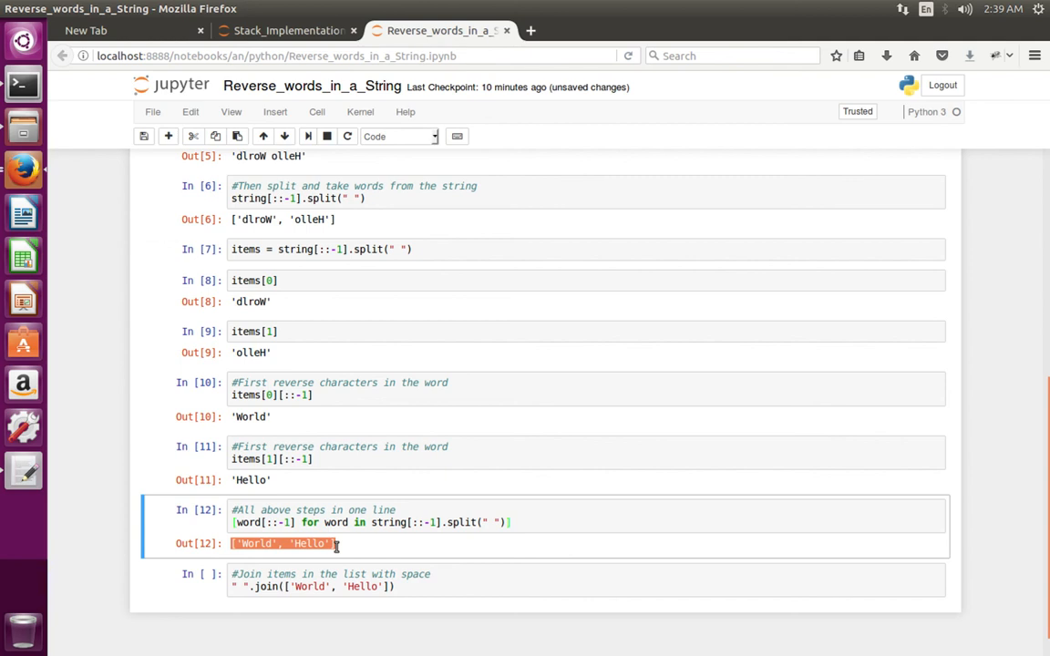
Step: Run the join cell to combine the words into 'World Hello'
{"action": "left_click", "coordinate": [266, 587]}
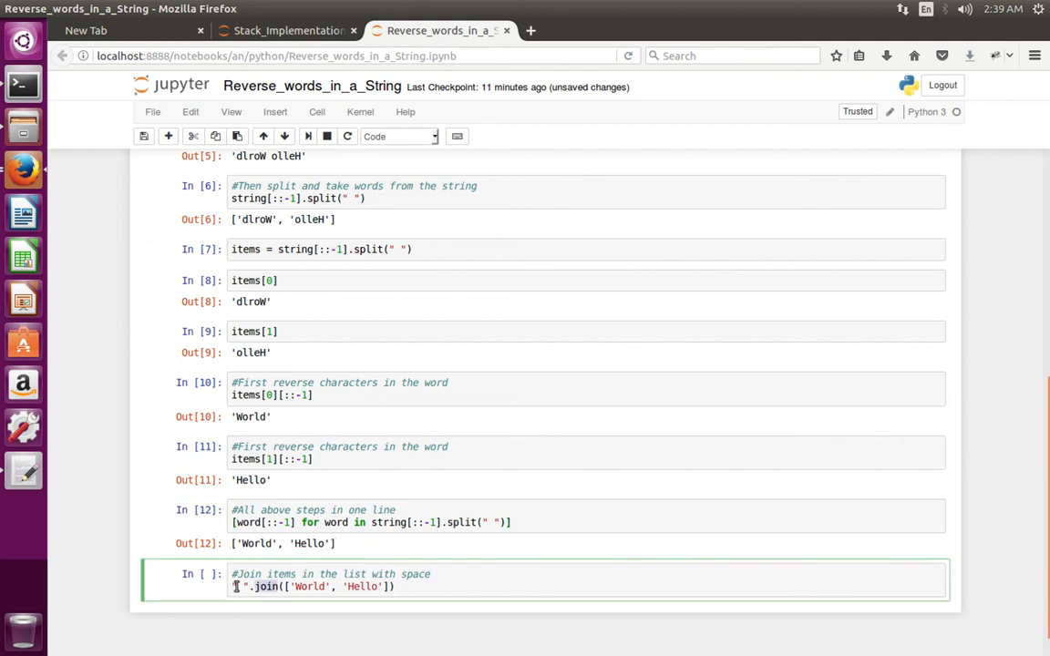
{"action": "key", "text": "ctrl+s"}
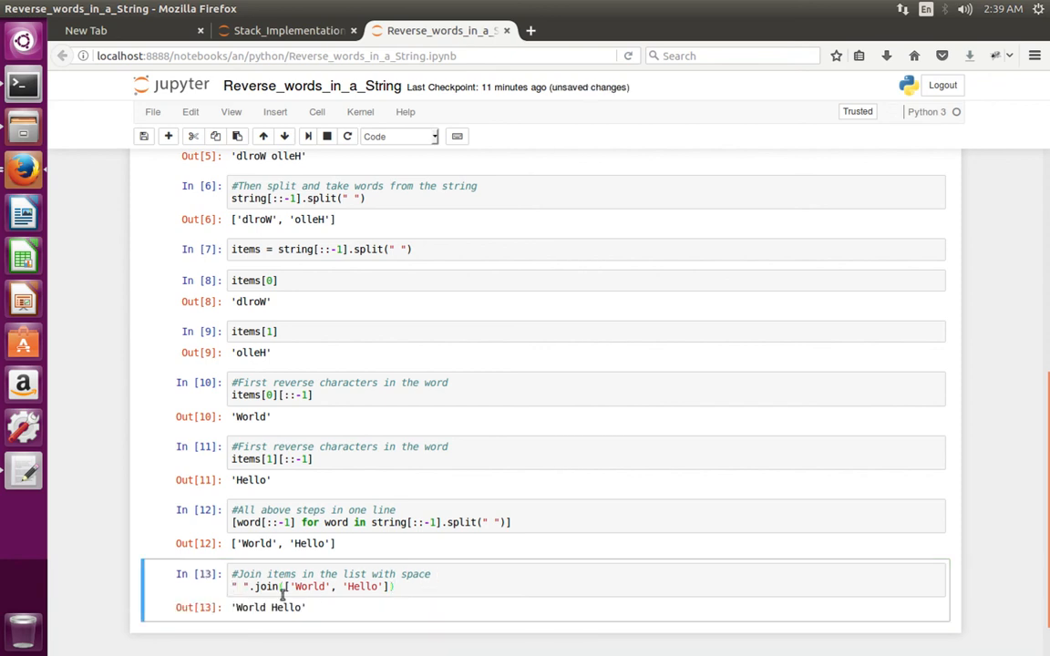
{"action": "mouse_move", "coordinate": [379, 564]}
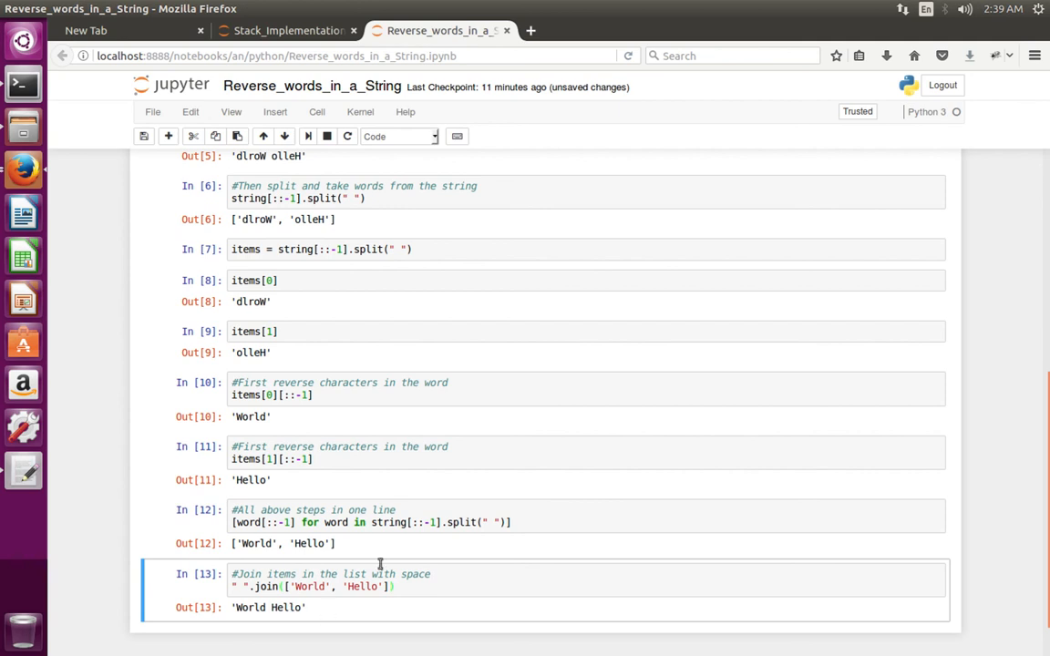
{"action": "mouse_move", "coordinate": [556, 463]}
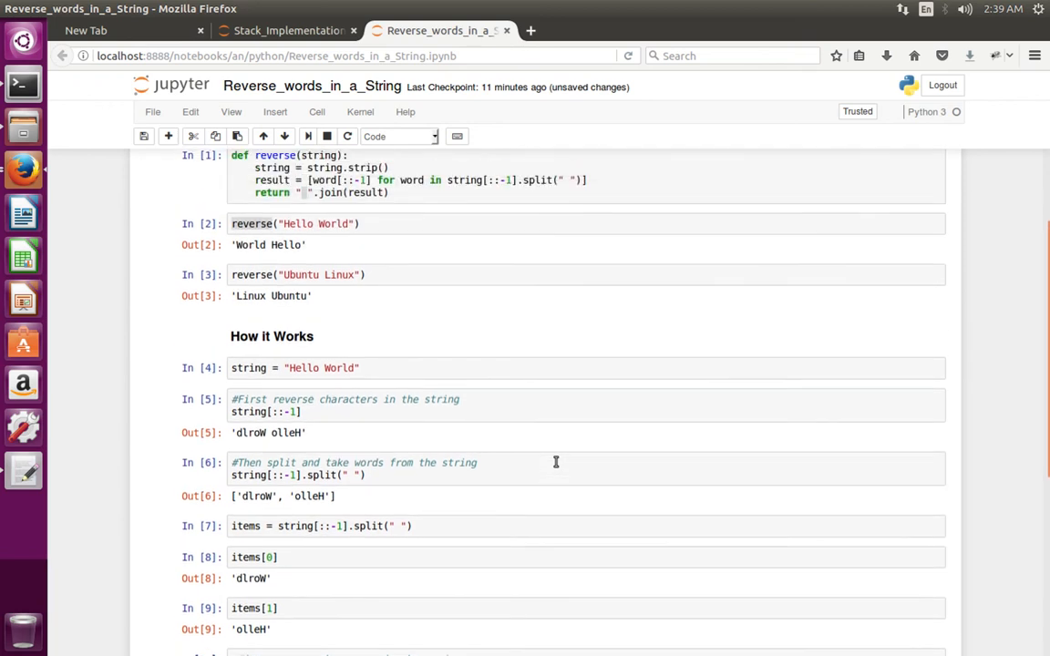
{"action": "scroll", "scroll_direction": "up", "scroll_amount": 3}
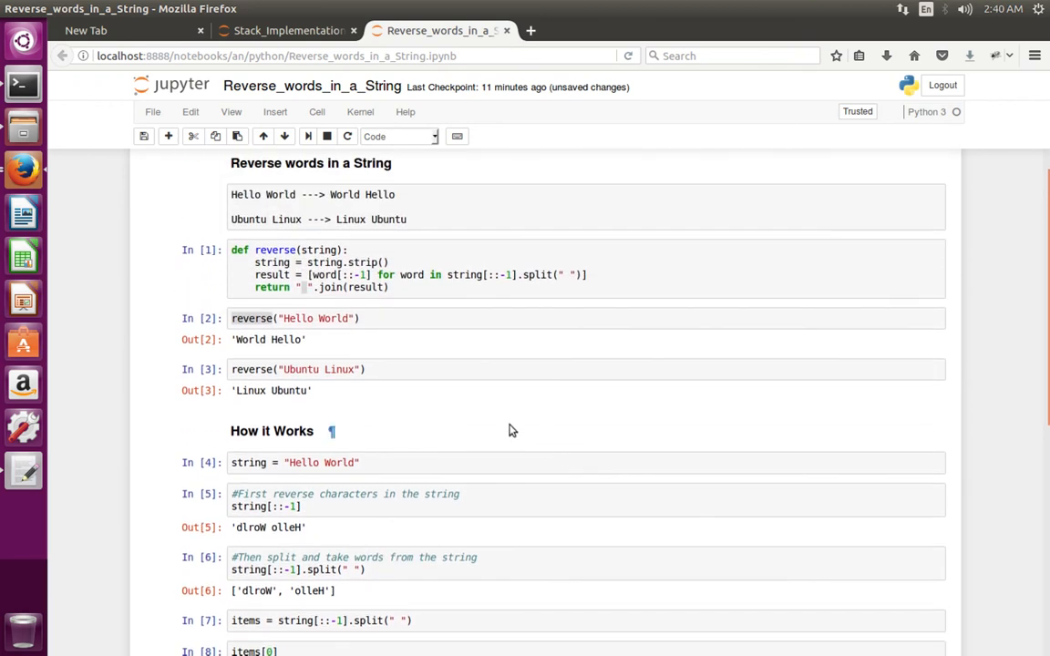
{"action": "mouse_move", "coordinate": [460, 362]}
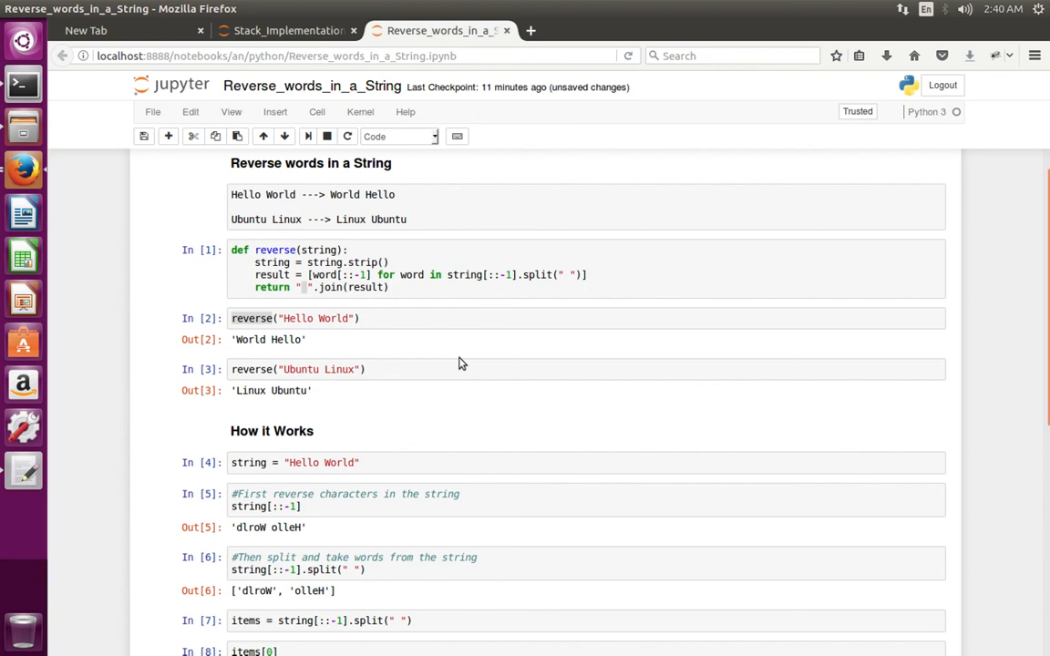
{"action": "scroll", "scroll_direction": "up", "scroll_amount": 3}
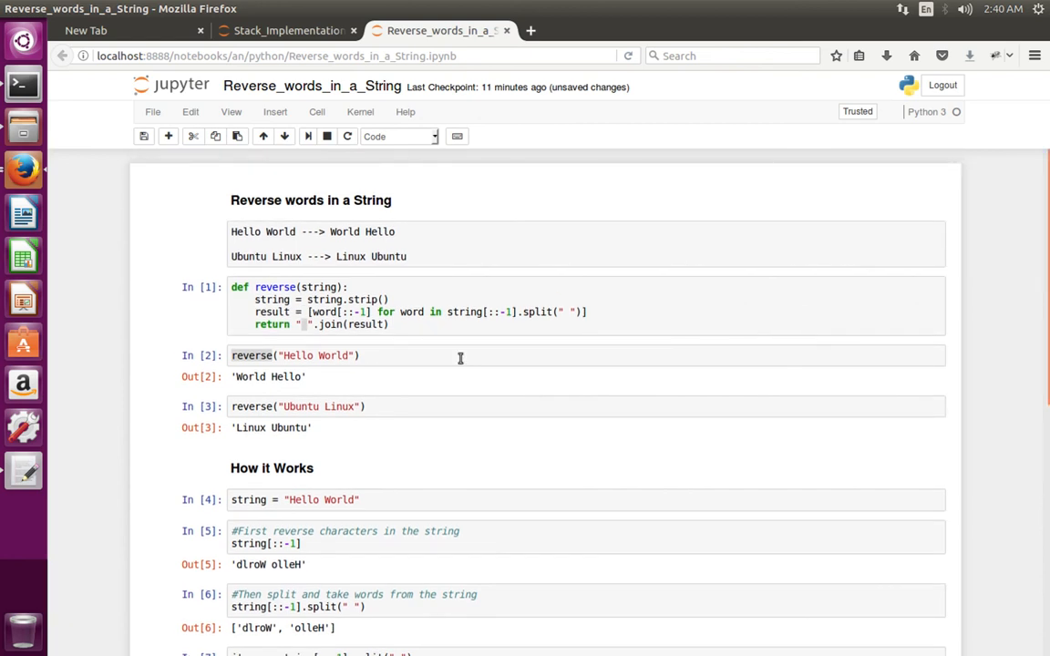
{"action": "mouse_move", "coordinate": [904, 452]}
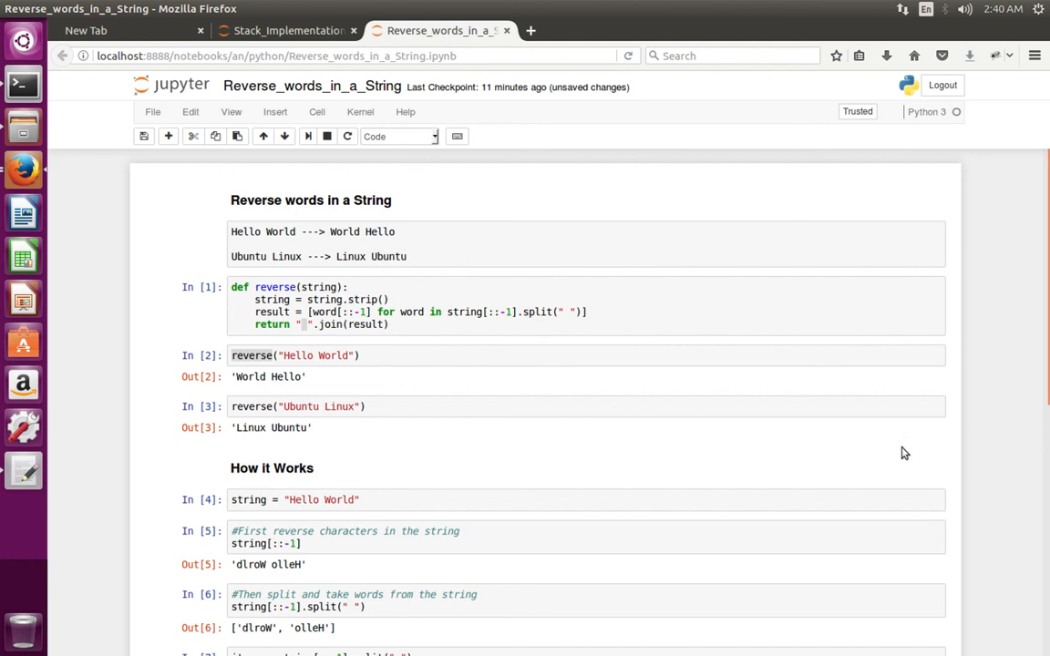